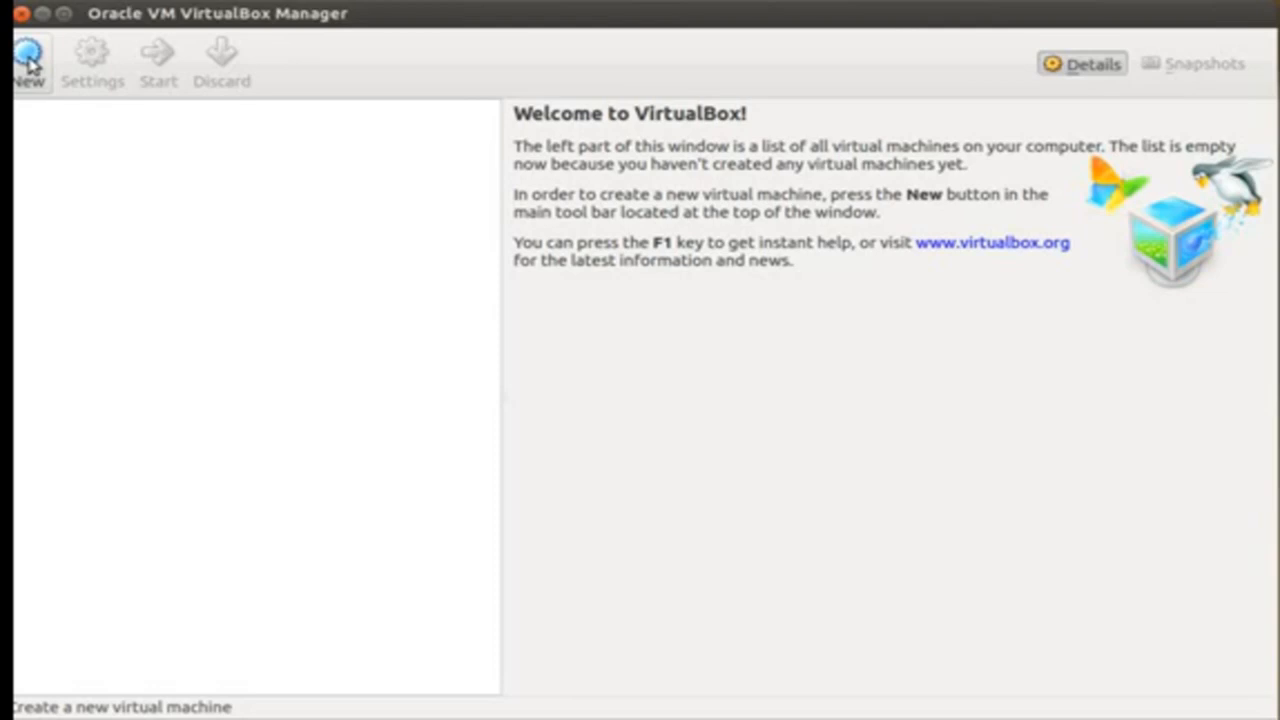
Start a new virtual machine named RHEL and set its base memory to 1024 MB.
left_click(28, 60)
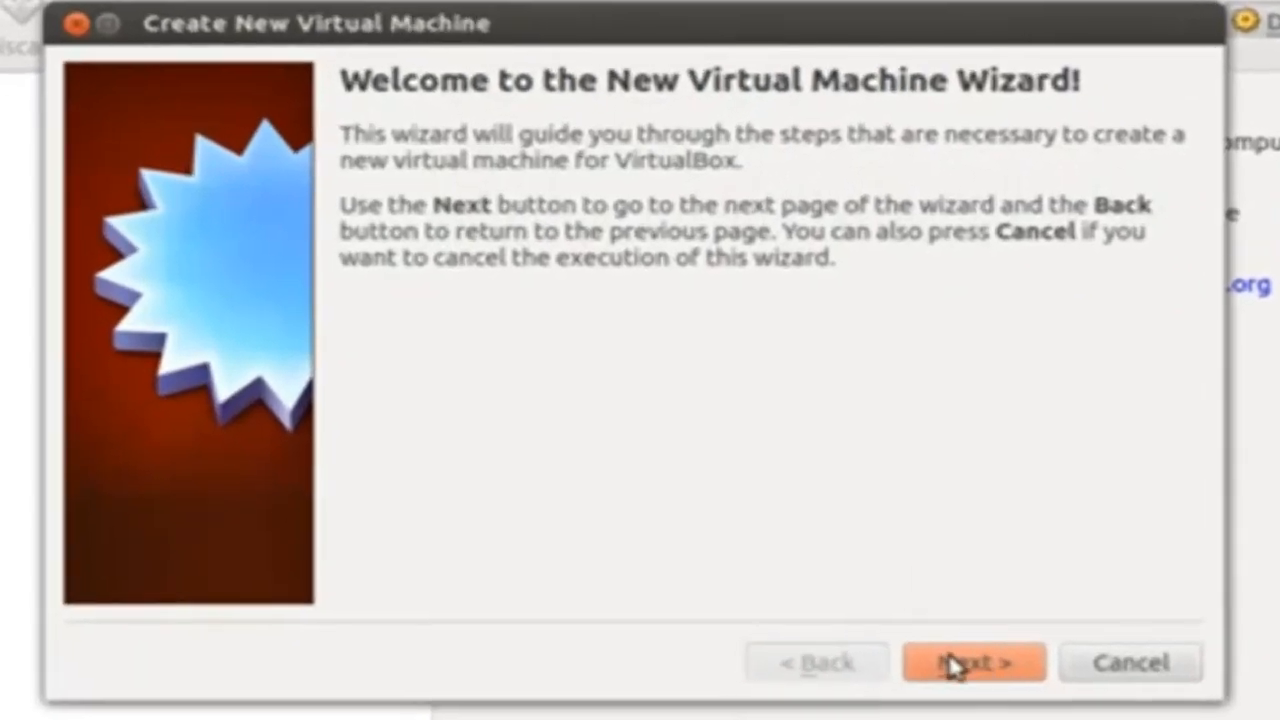
left_click(972, 660)
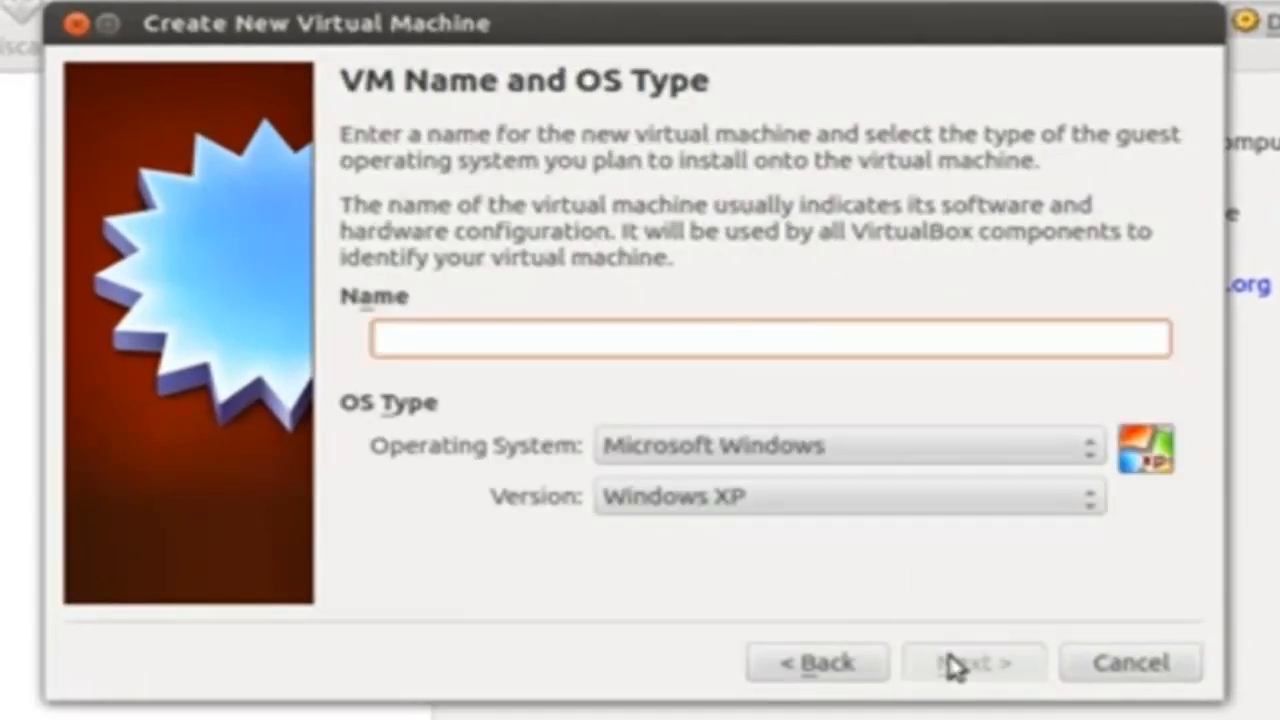
type("RHEL")
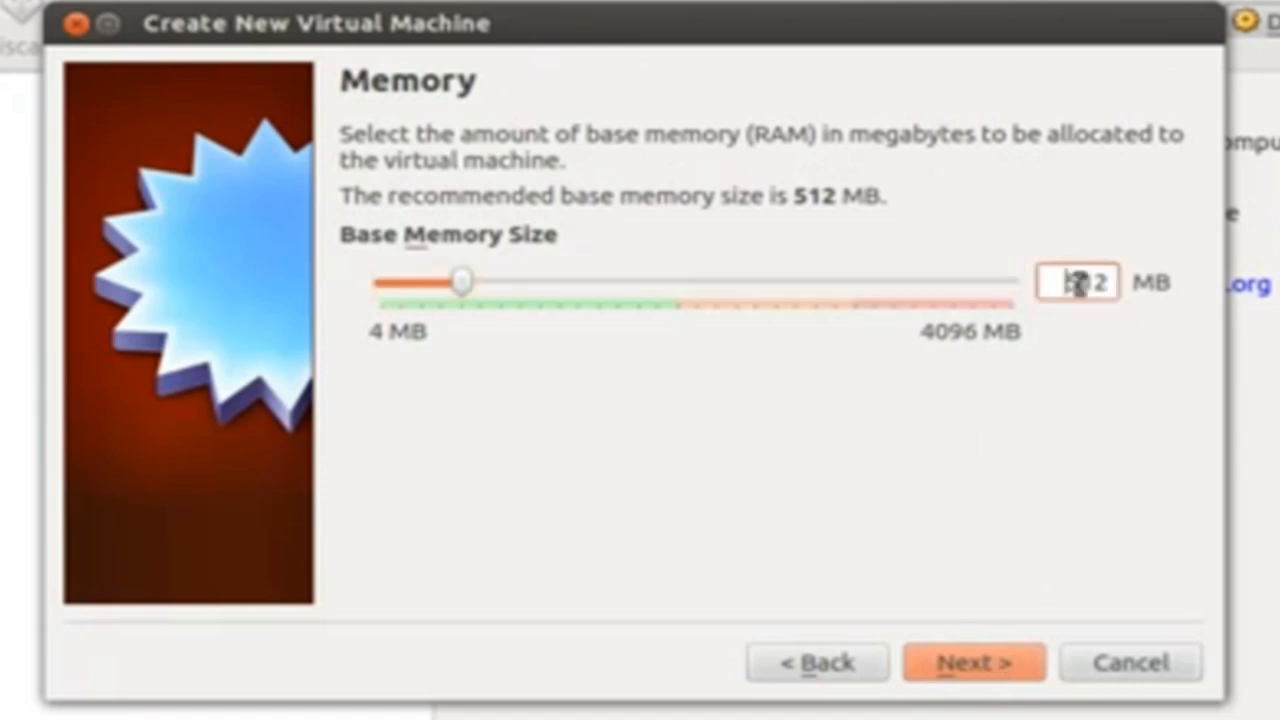
left_click_drag(460, 282, 400, 282)
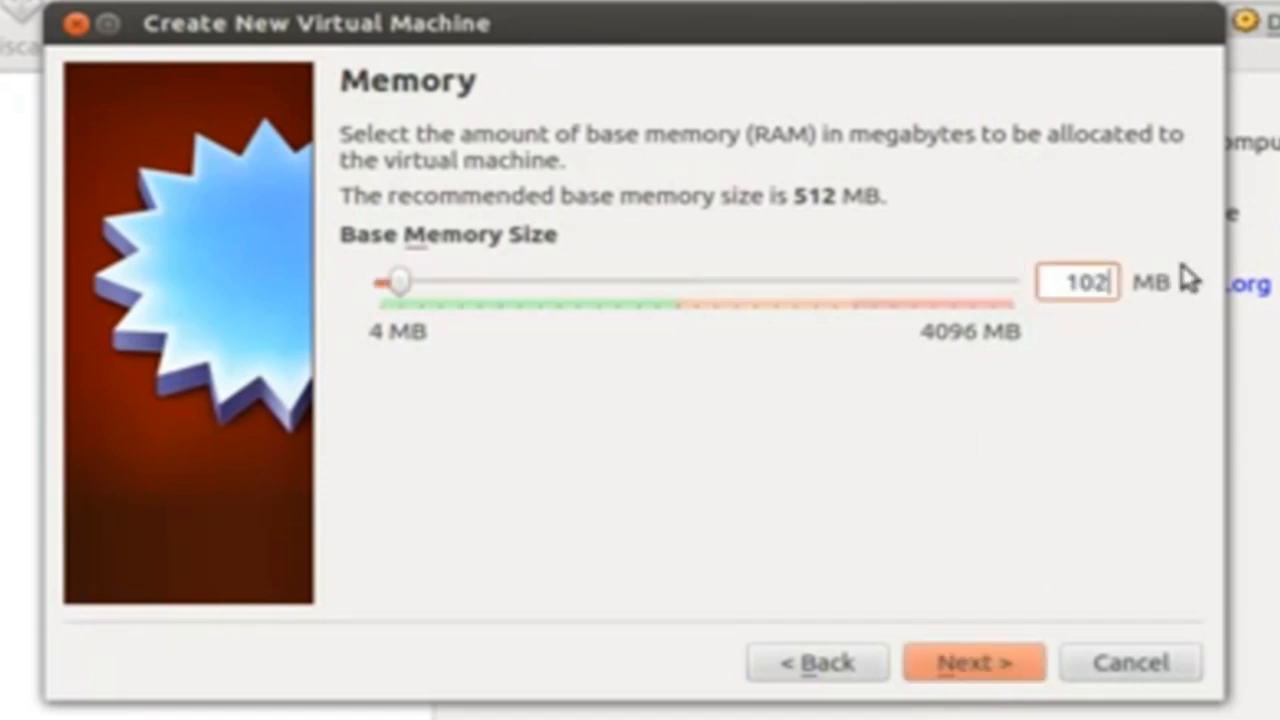
left_click_drag(400, 280, 540, 280)
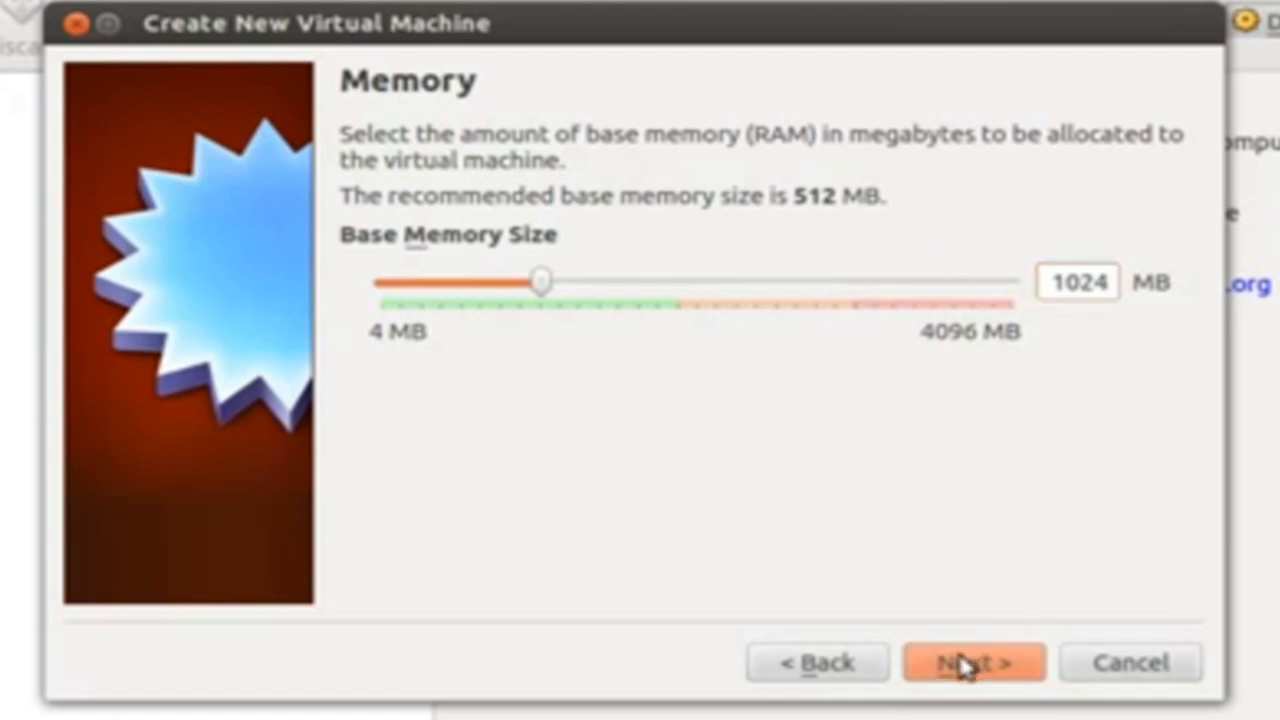
Accept 1024 MB memory and keep creating a new VDI start-up disk.
left_click(972, 662)
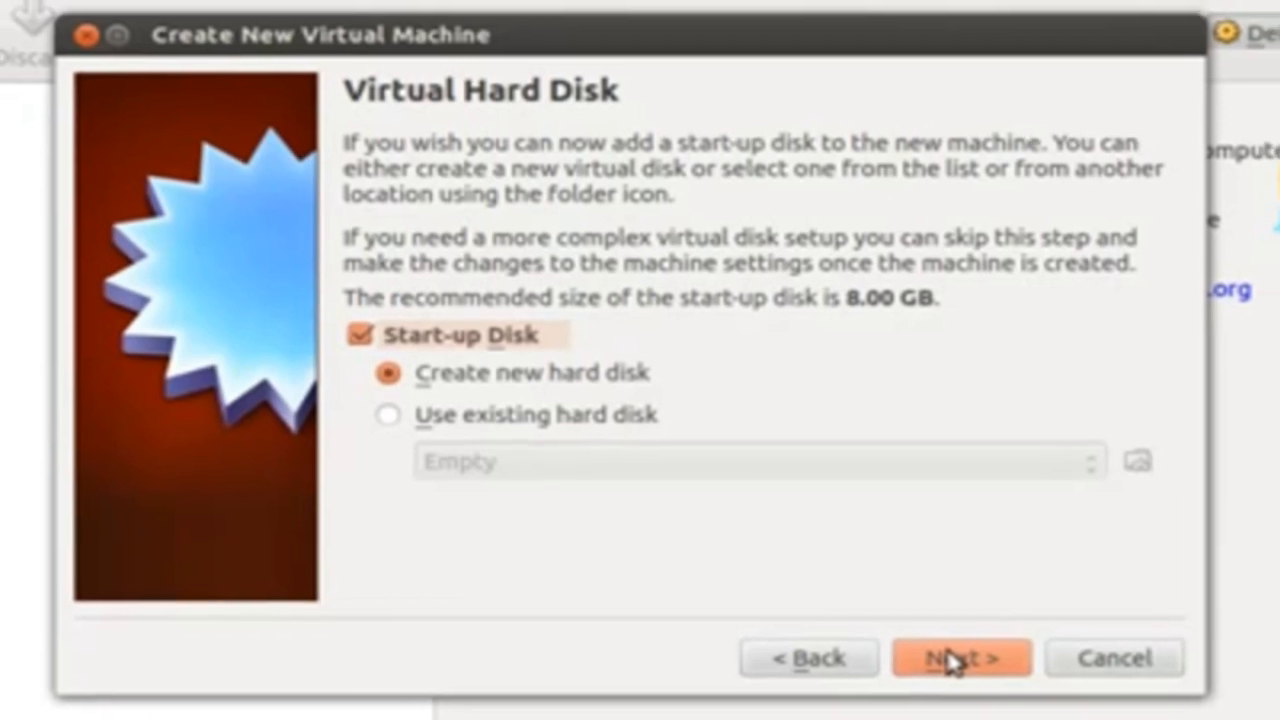
left_click(960, 656)
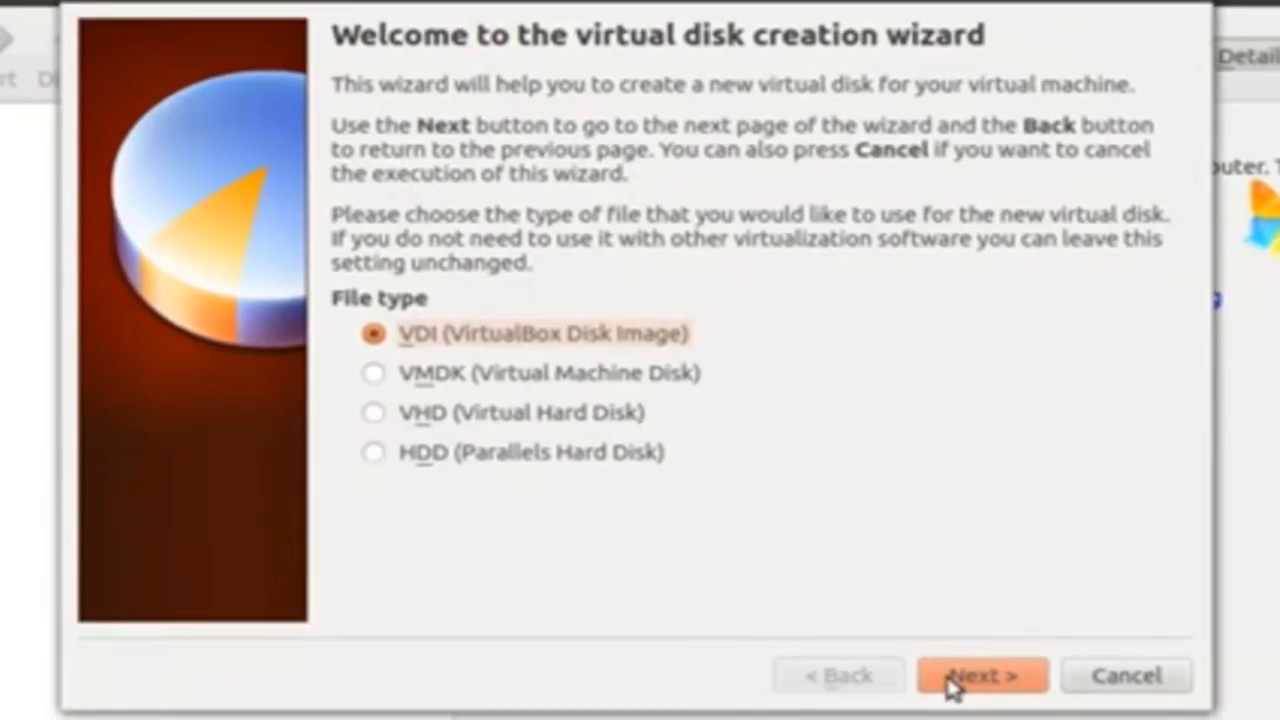
left_click(980, 674)
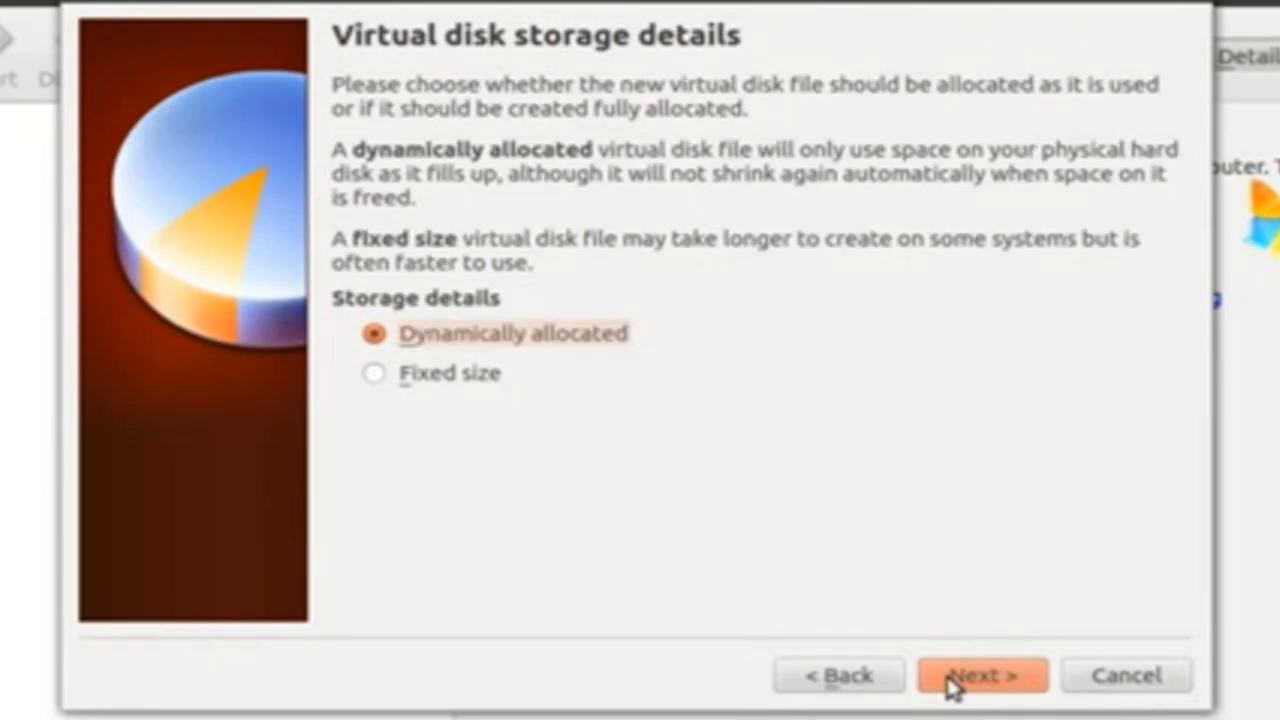
left_click(372, 374)
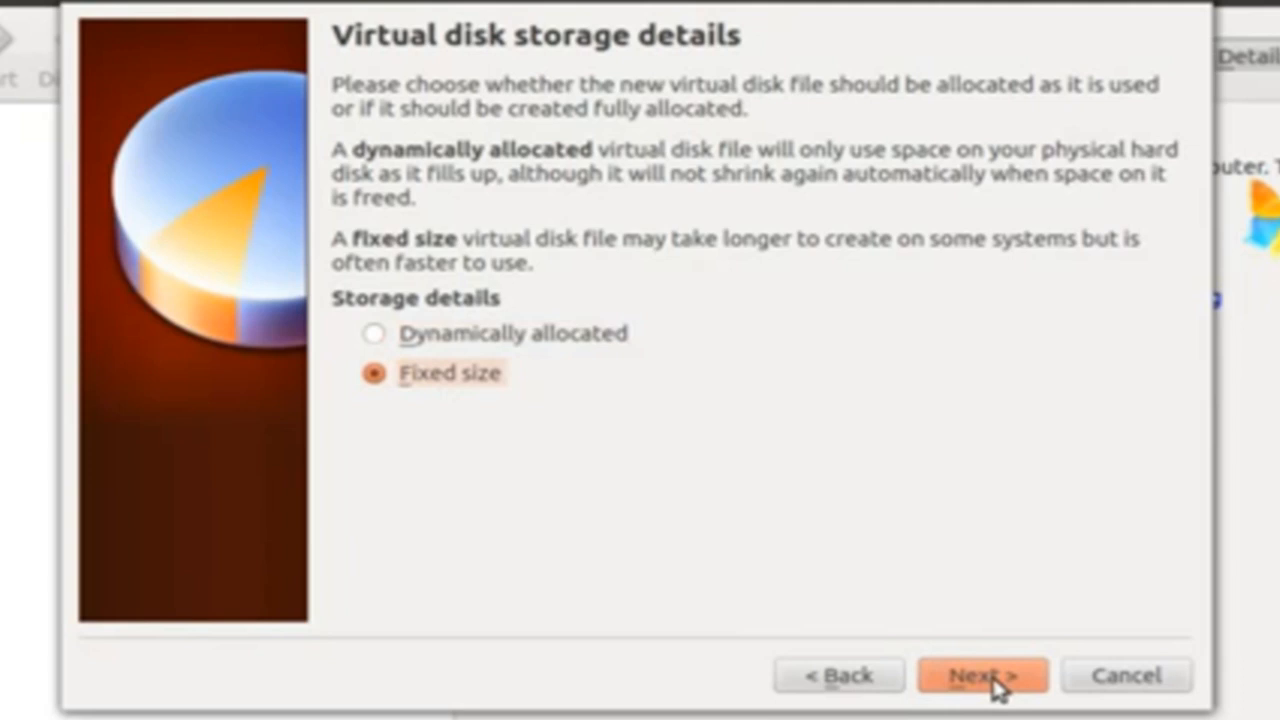
Choose fixed-size storage, keep the RHEL location at 8 GB, and create the disk.
left_click(982, 674)
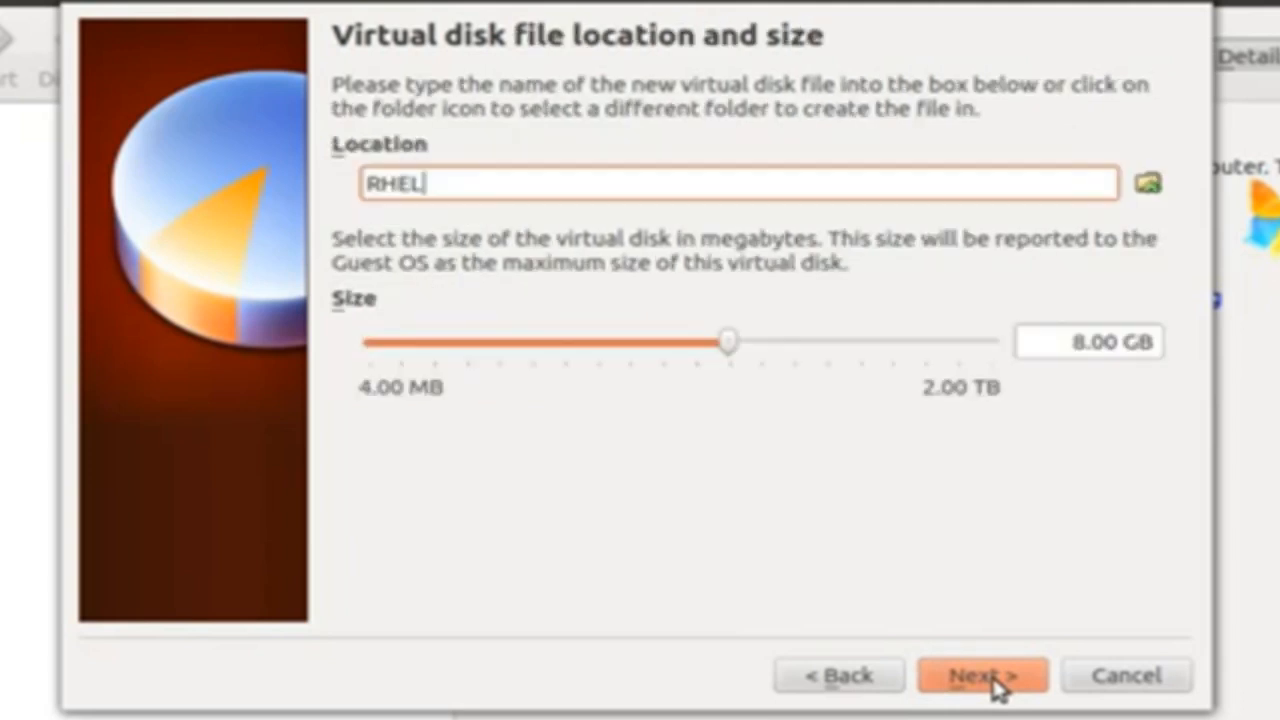
mouse_move(1030, 680)
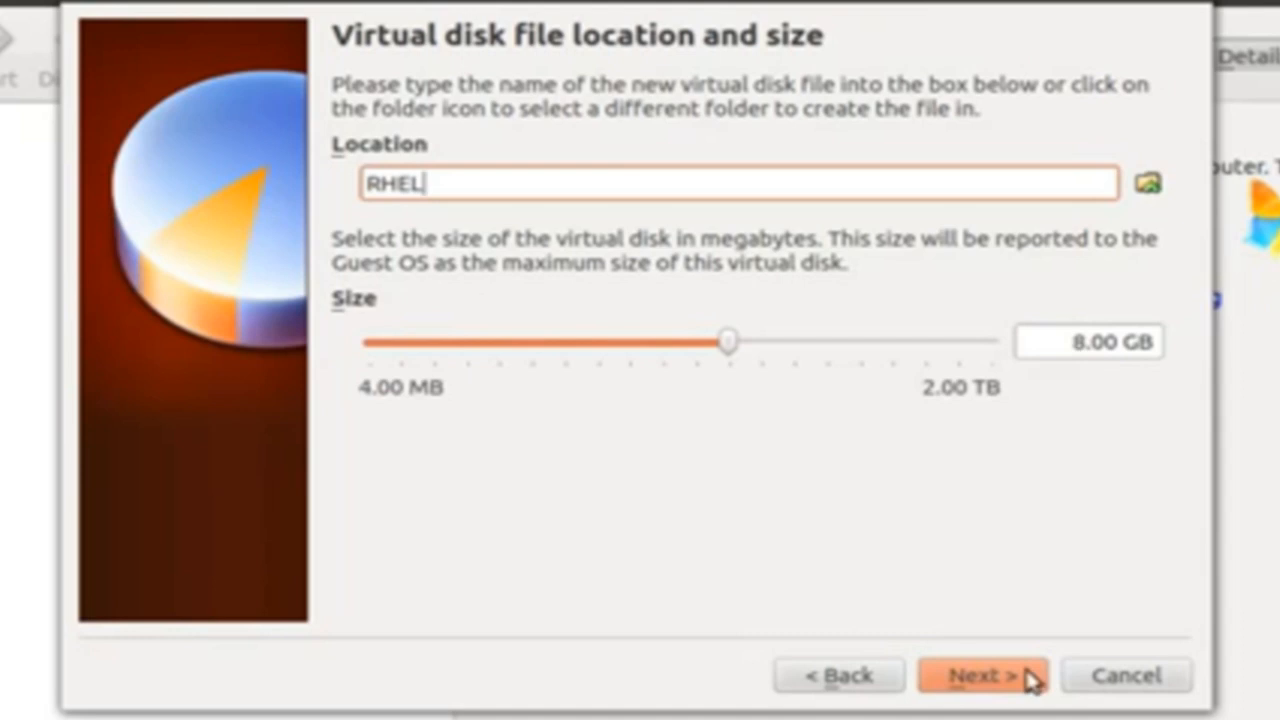
left_click(984, 674)
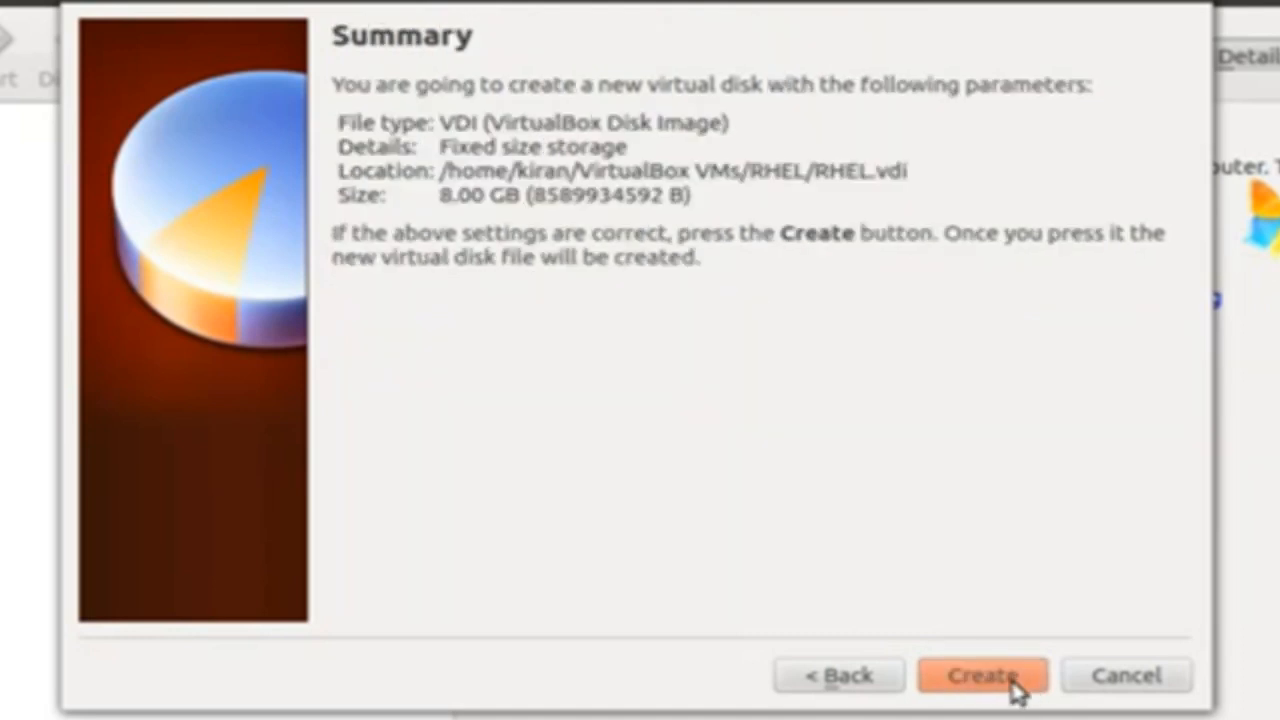
left_click(982, 674)
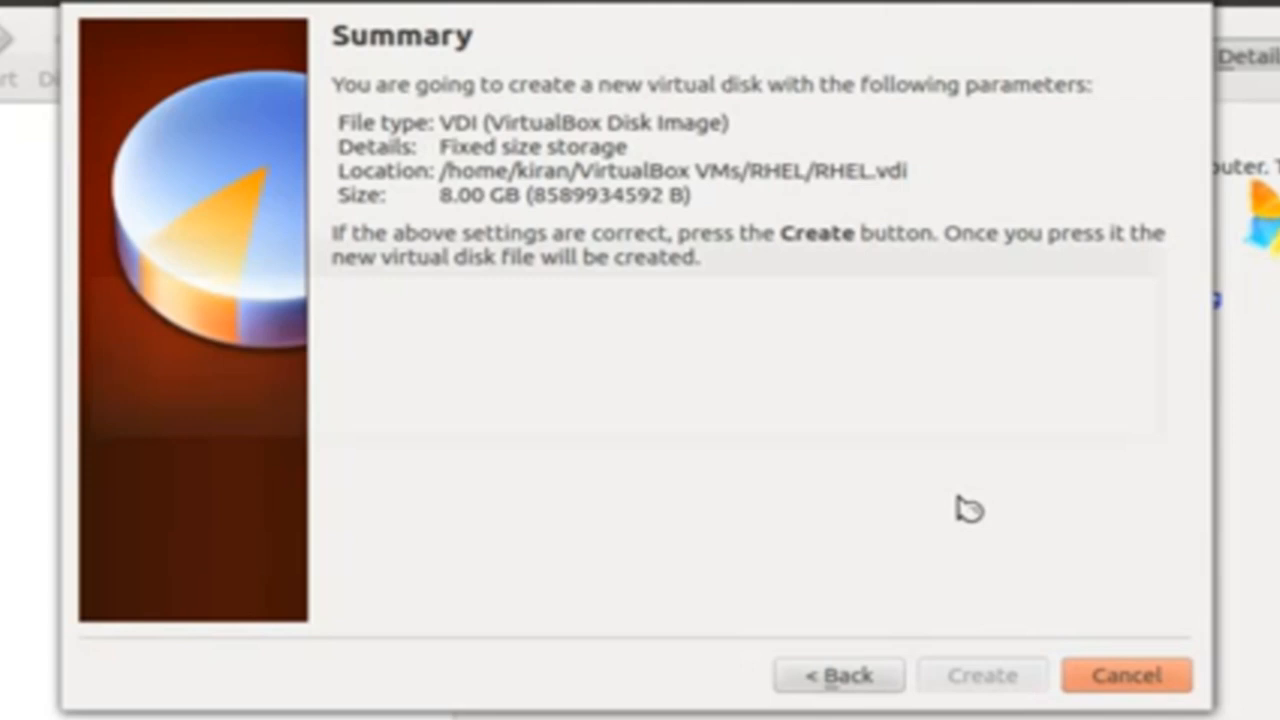
left_click(980, 676)
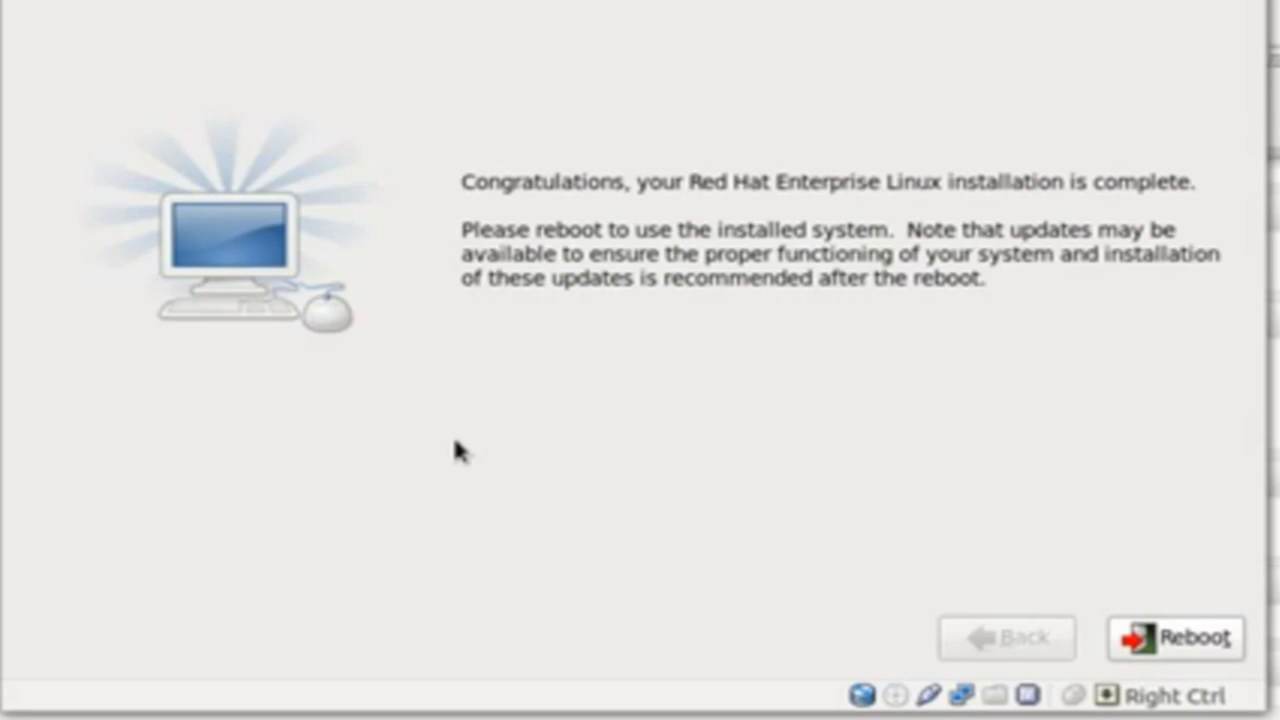
mouse_move(822, 428)
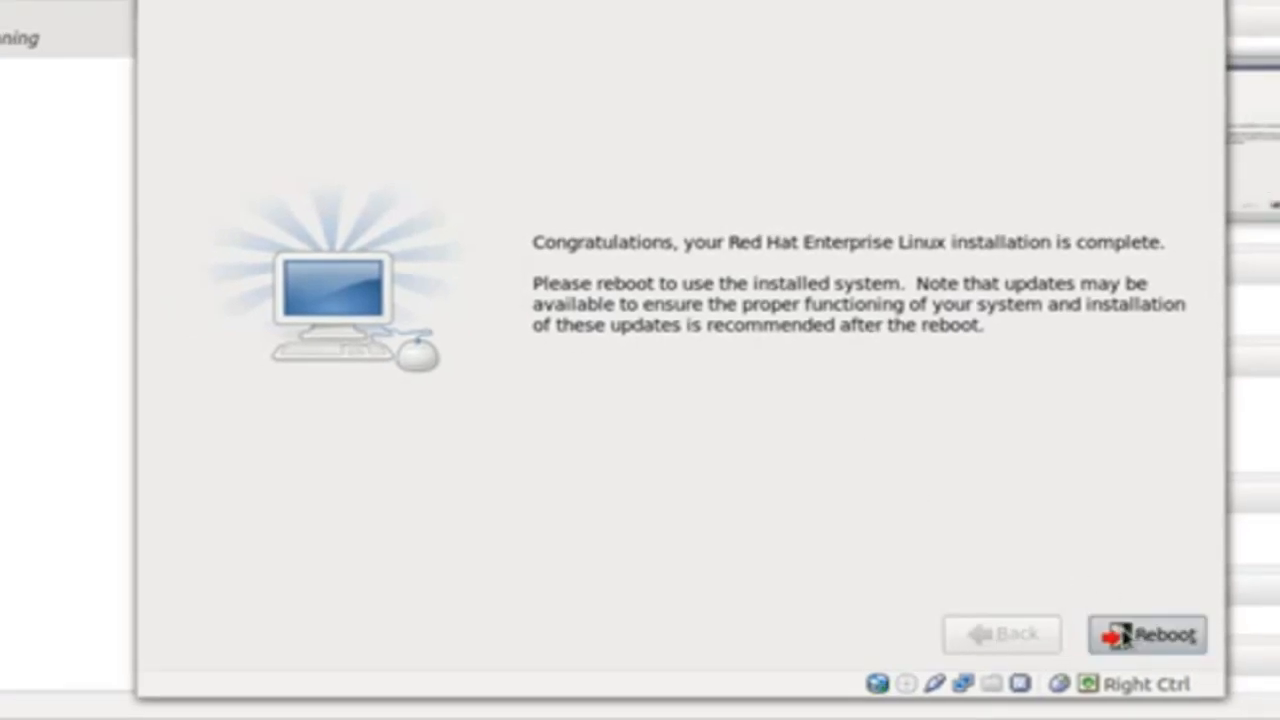
Reboot from the installation-complete screen into the installed RHEL system.
left_click(1148, 634)
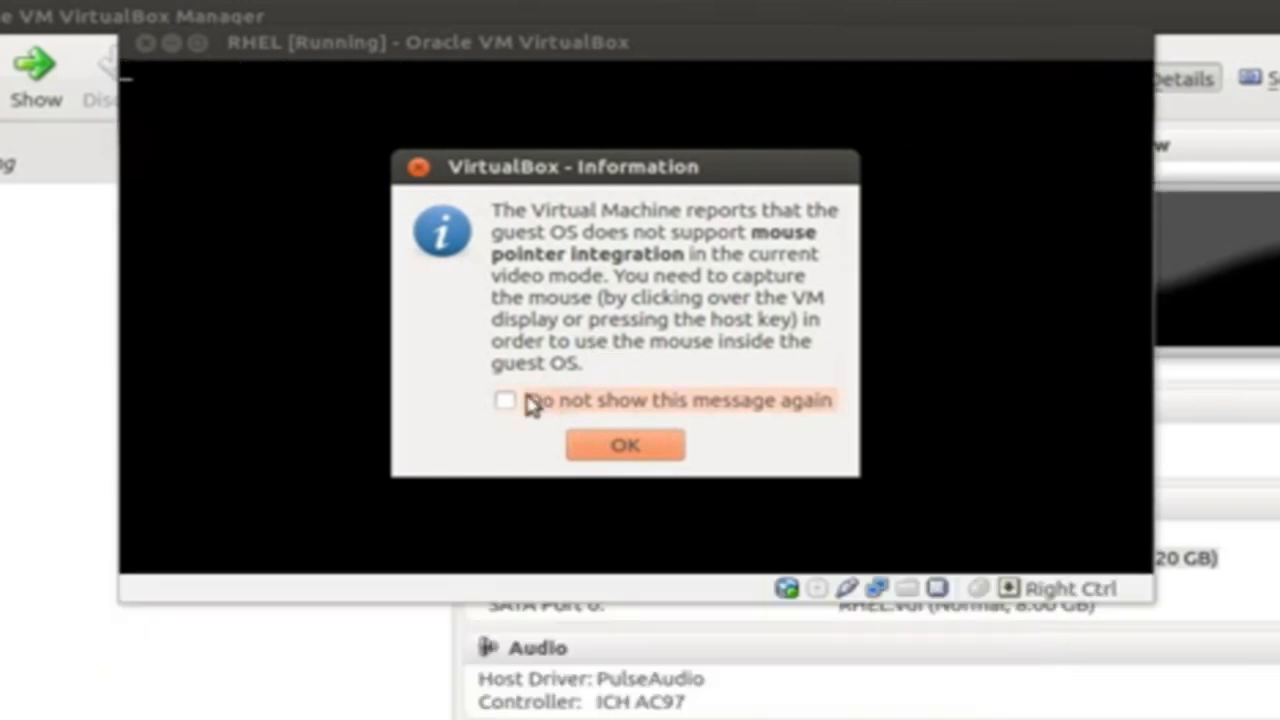
Tick 'Do not show this message again' and dismiss the mouse integration notice.
left_click(504, 400)
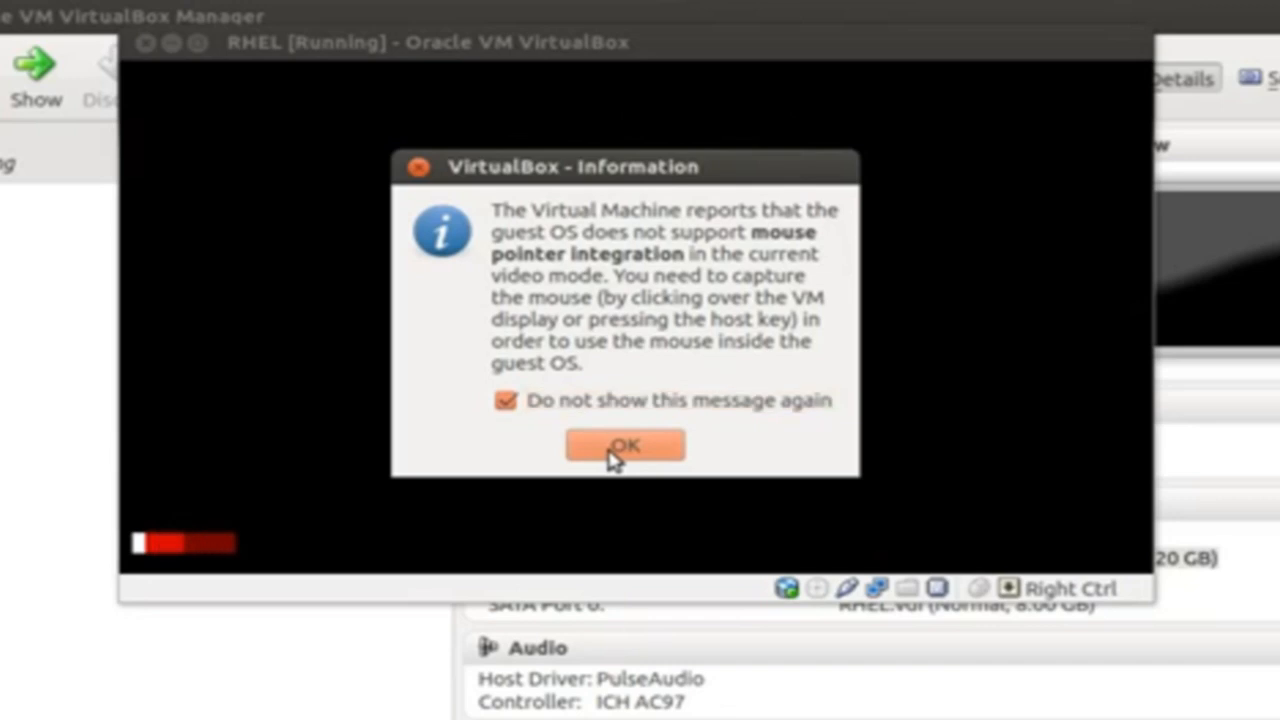
left_click(624, 446)
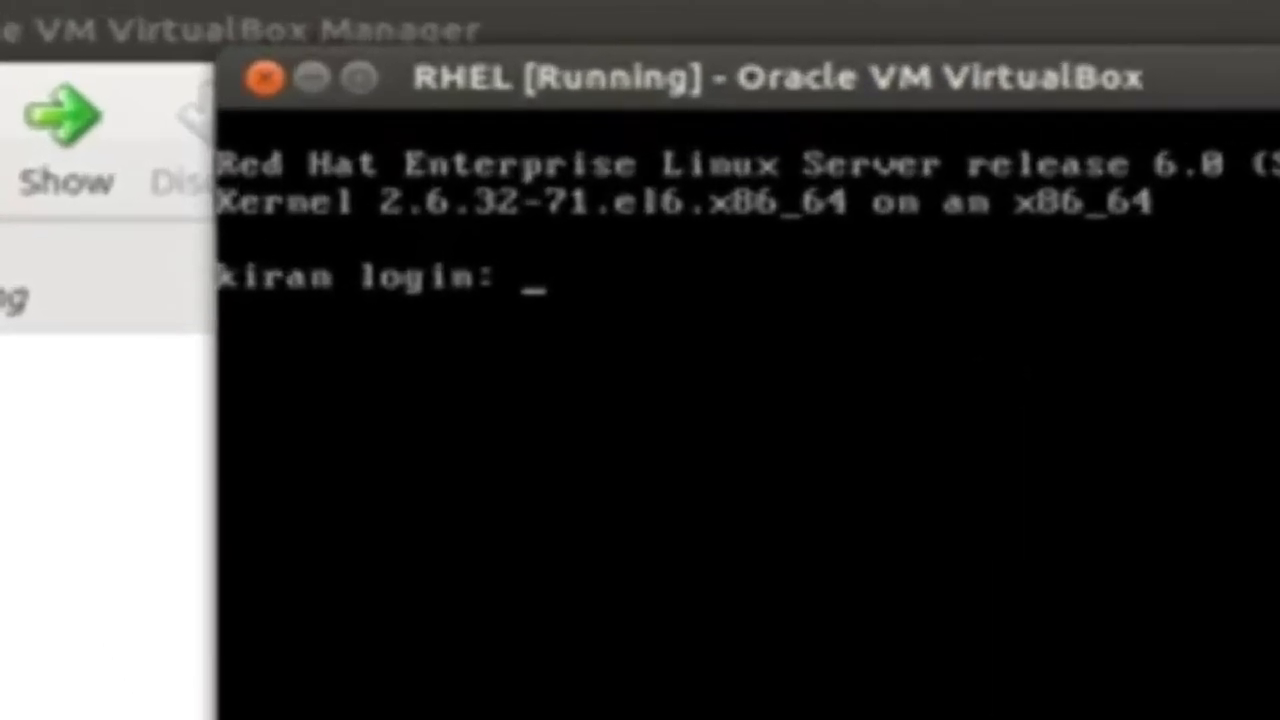
Log in at the text prompt as root and reach a root shell prompt.
type("root")
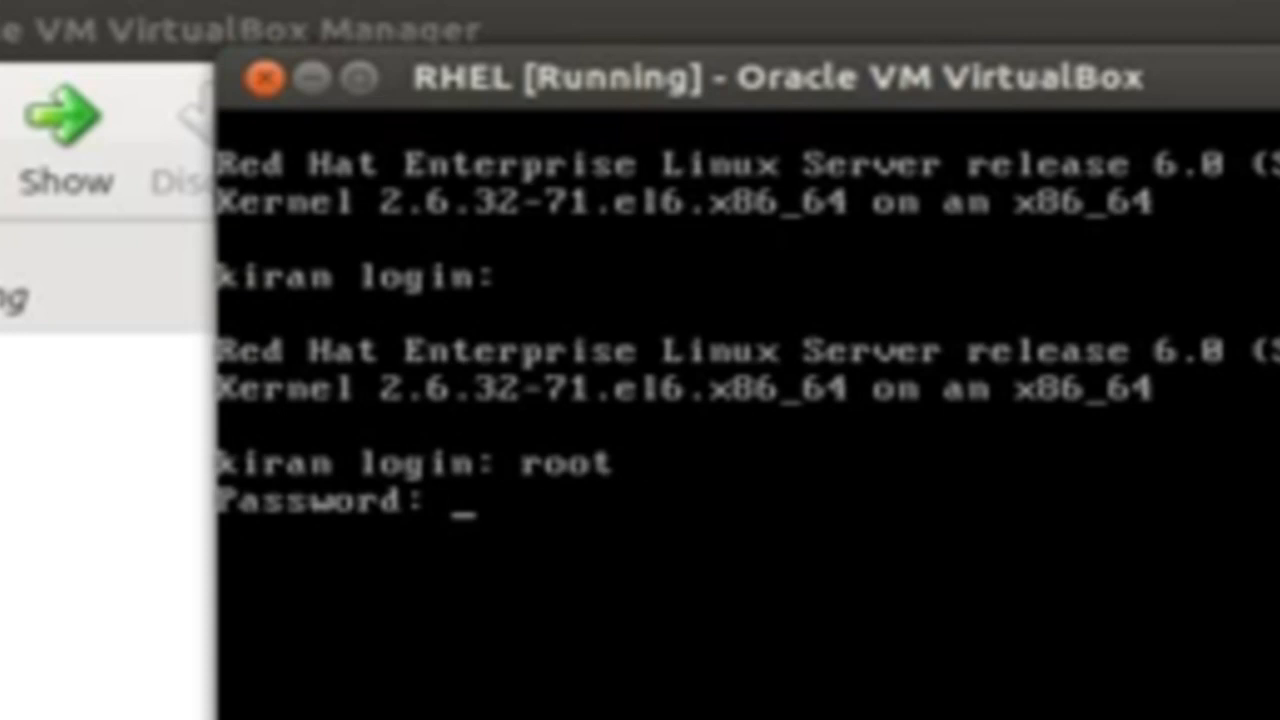
type("id")
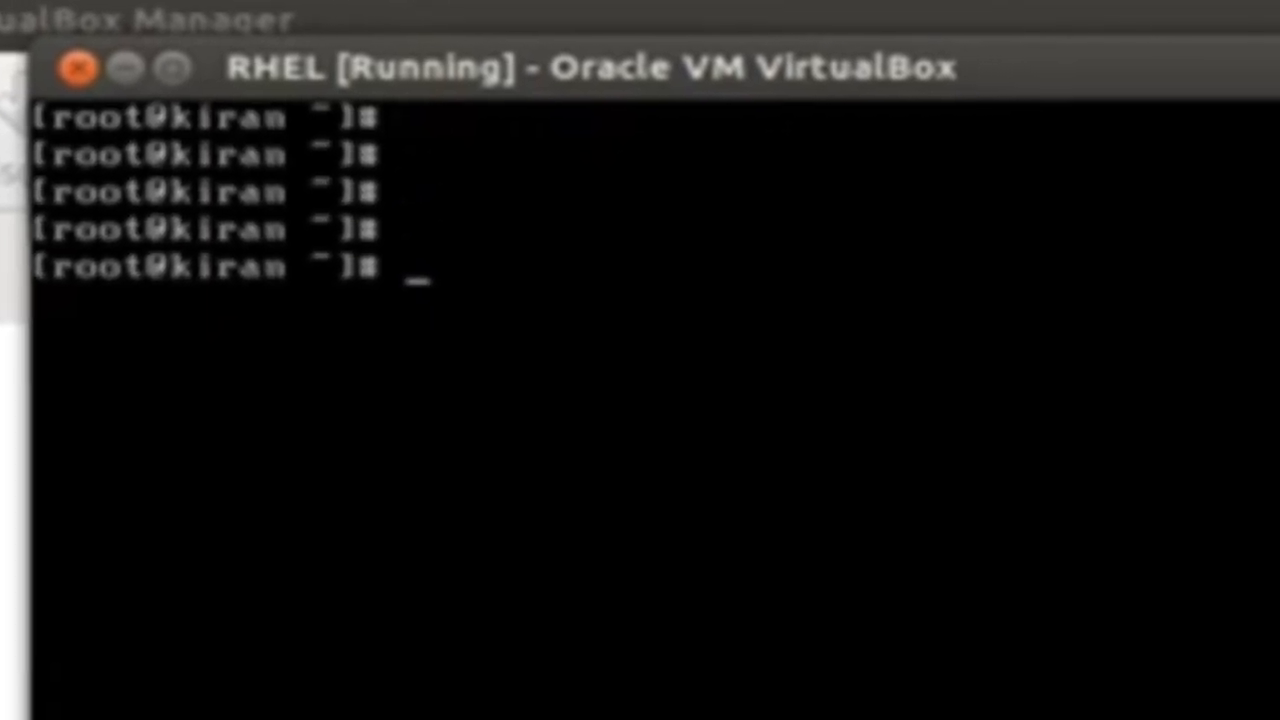
Type 'done with Installation' at the root prompt, then replace it with 'Happy training'.
type("done with")
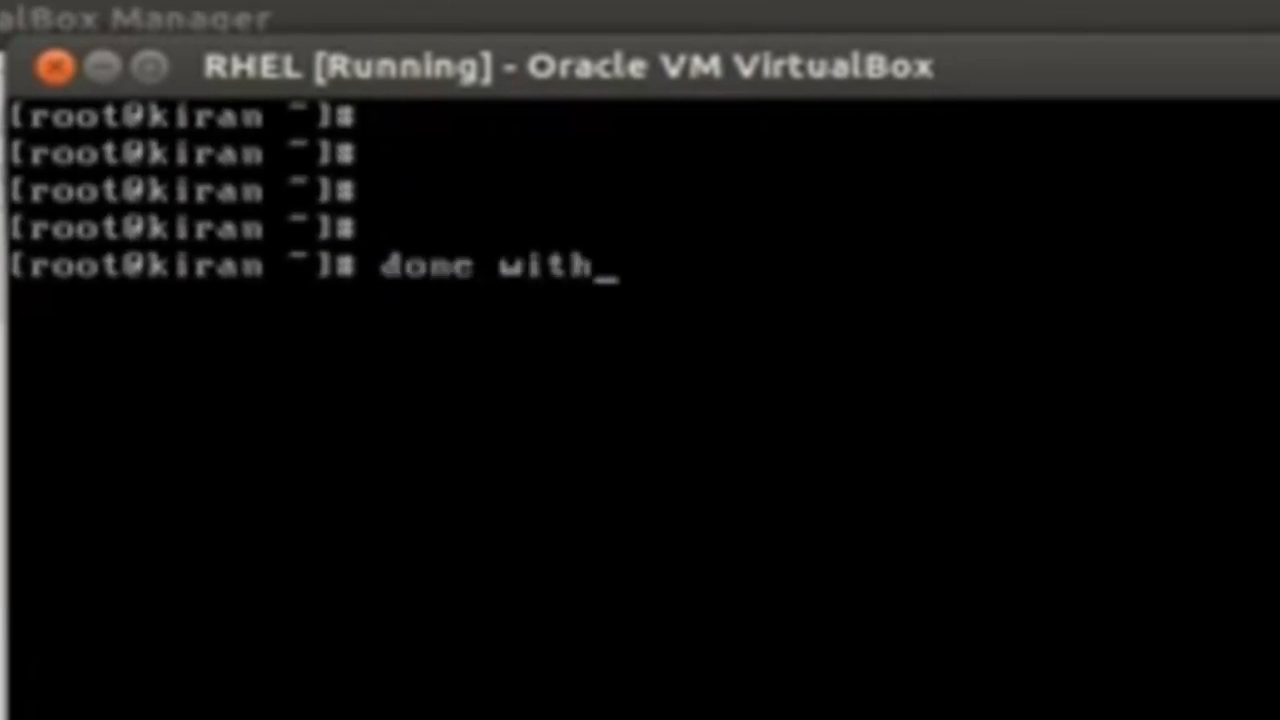
type("Installt")
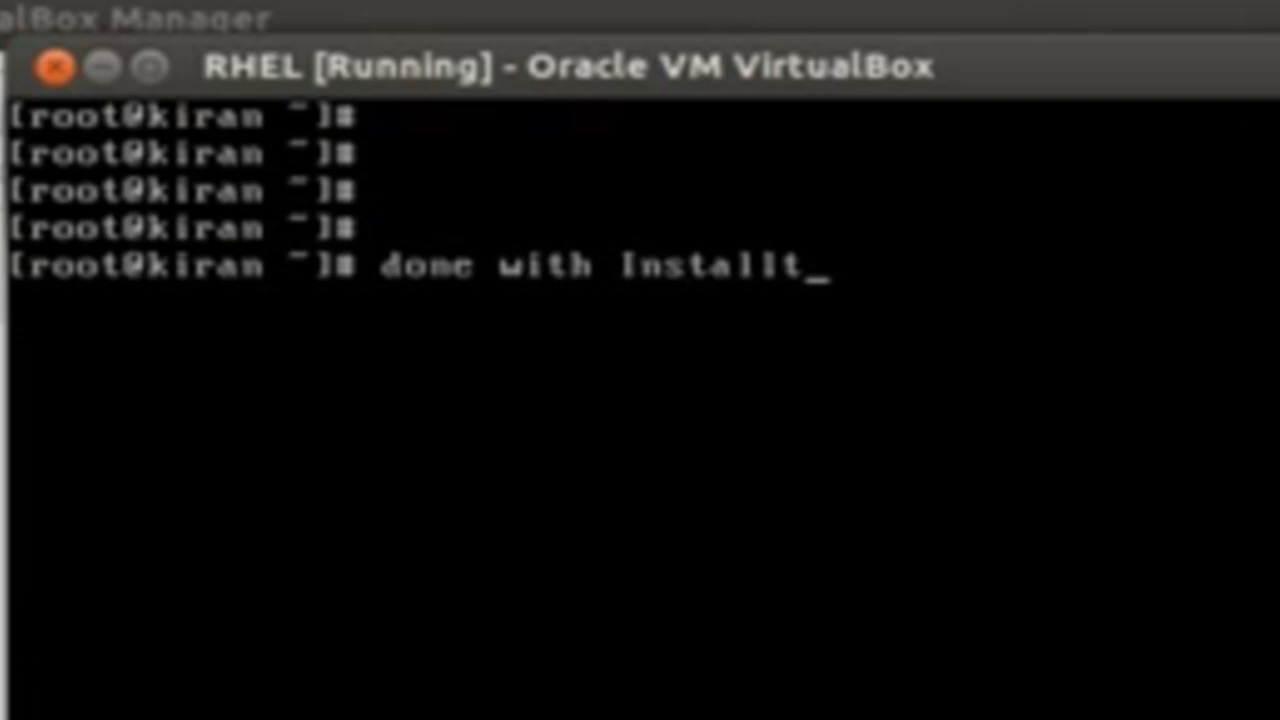
type("ation")
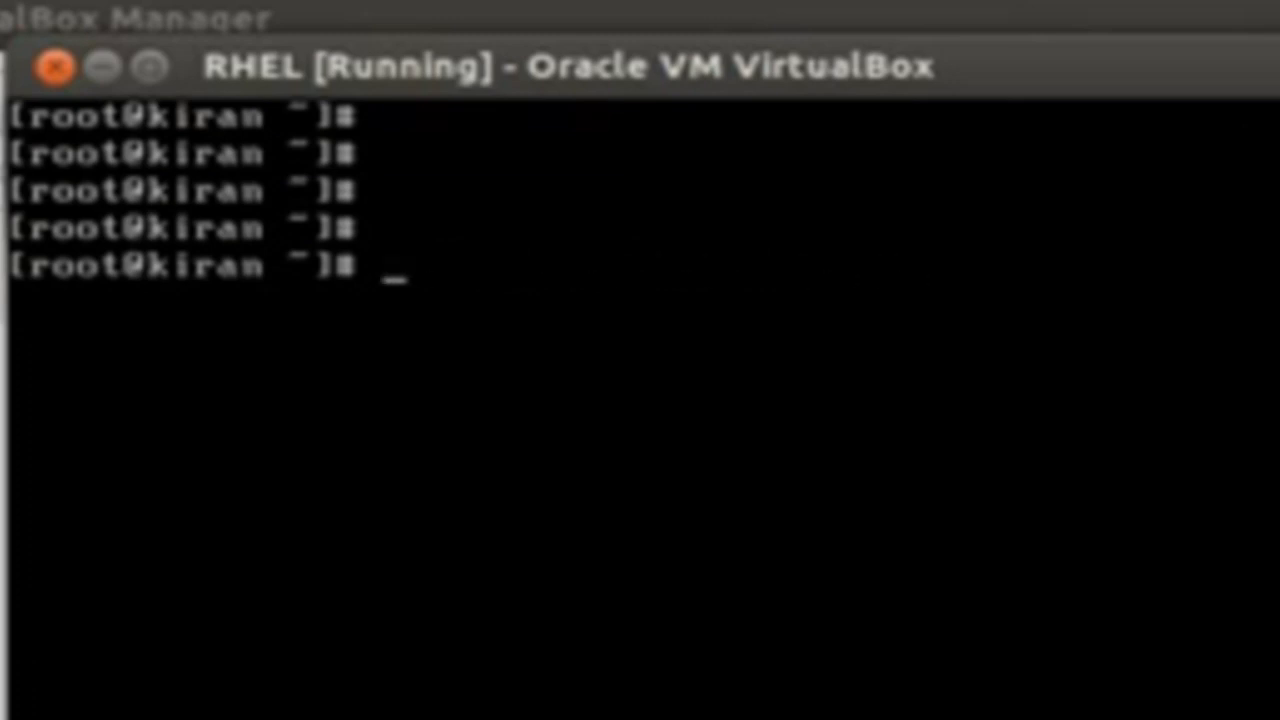
type("Happy")
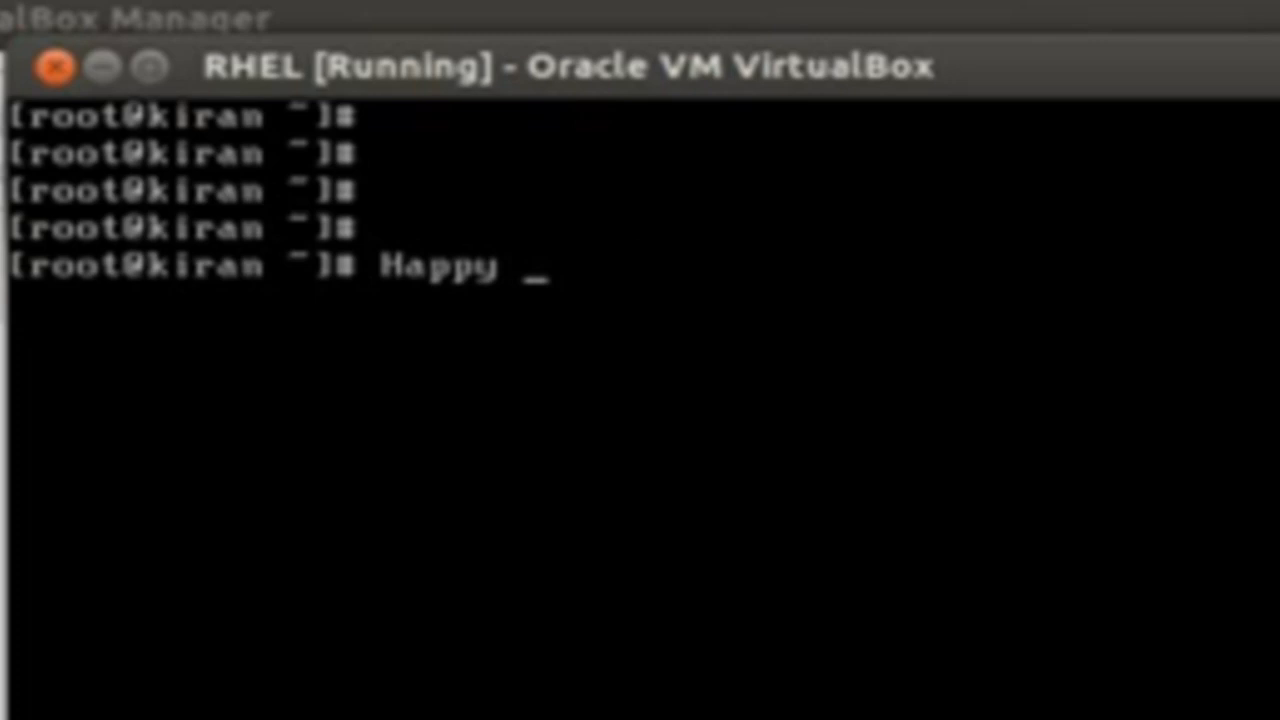
type("trai")
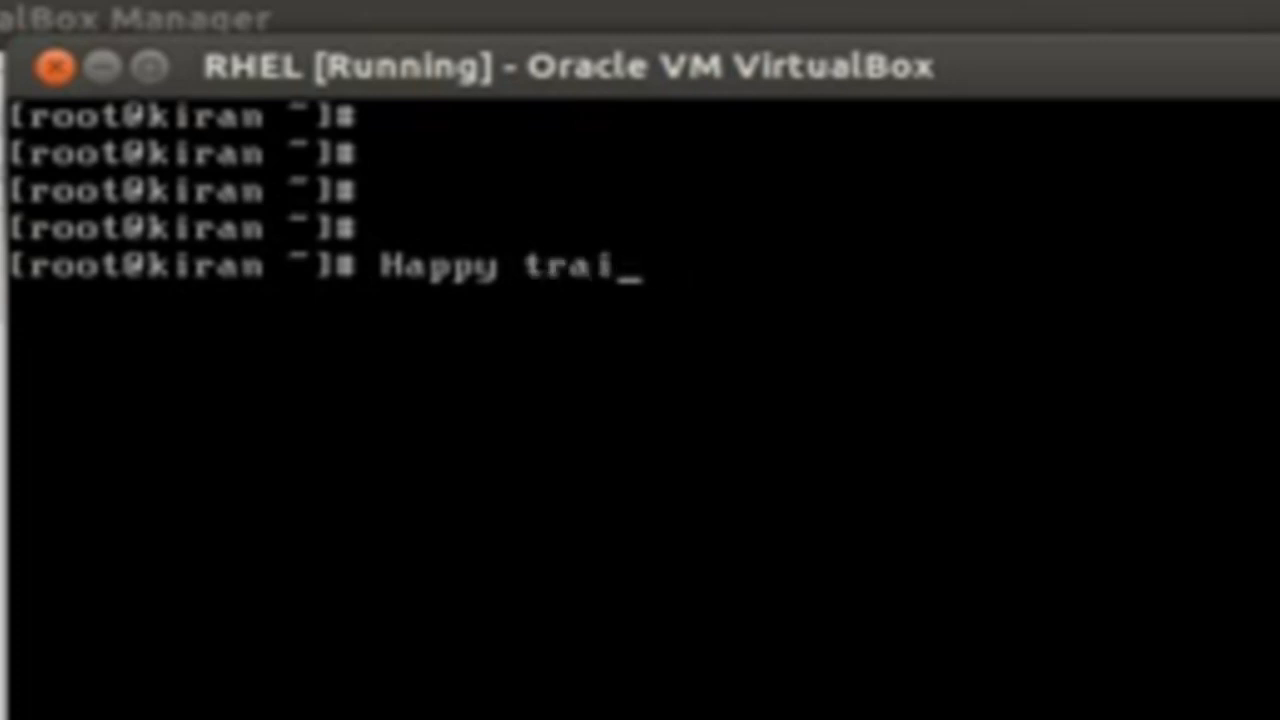
type("ning")
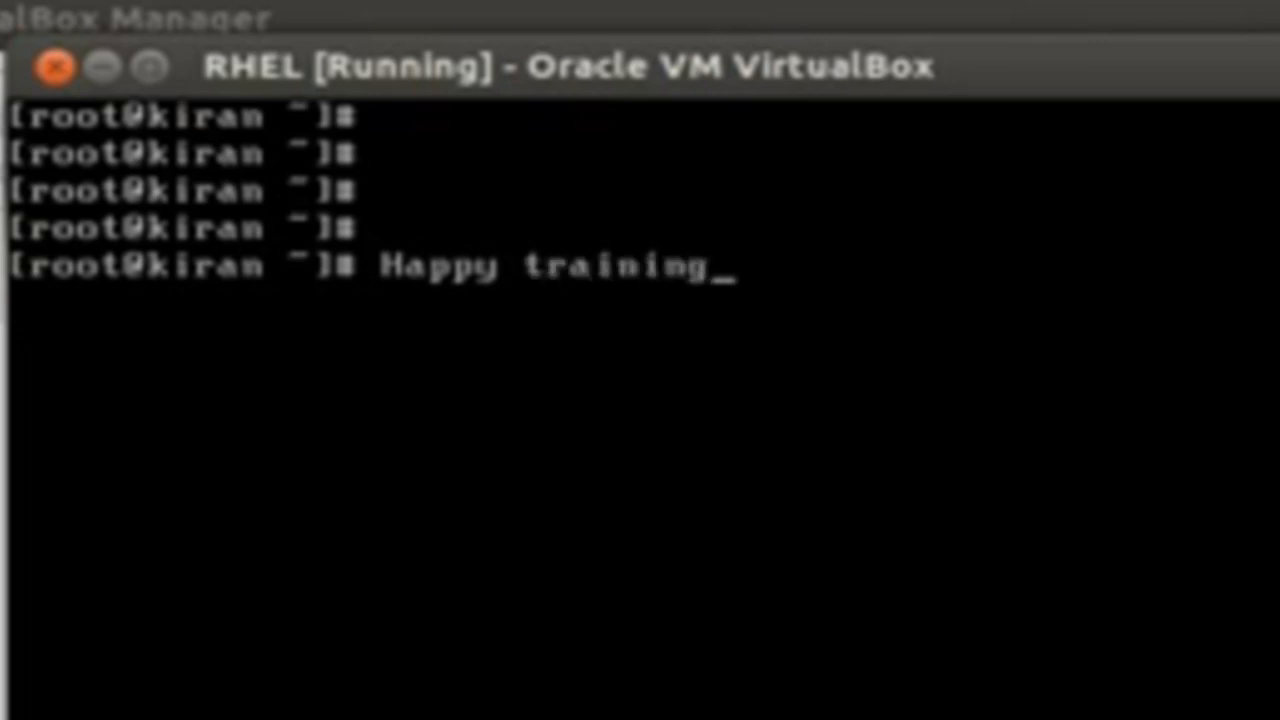